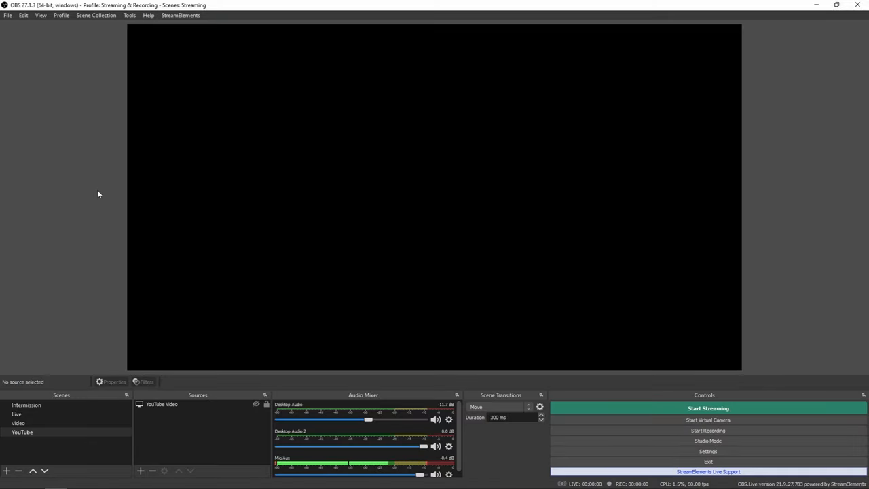
mouse_move(390, 294)
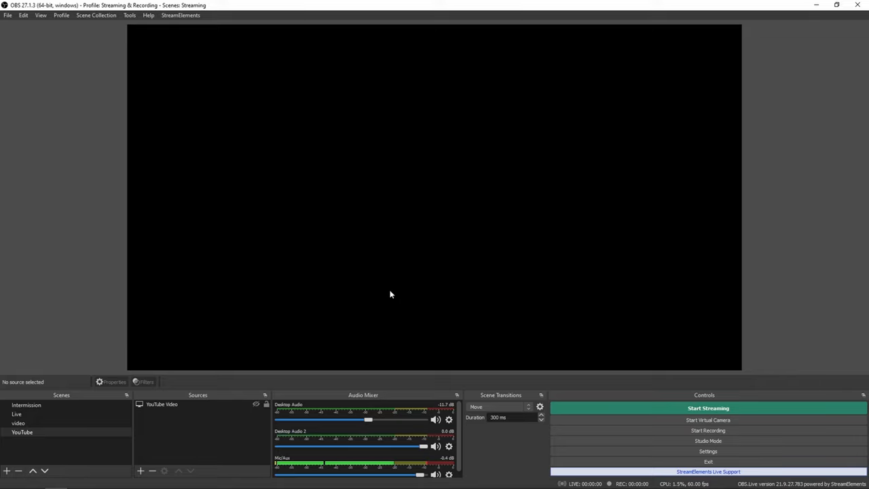
- Open the Scene Collection menu in the menu bar
click(96, 15)
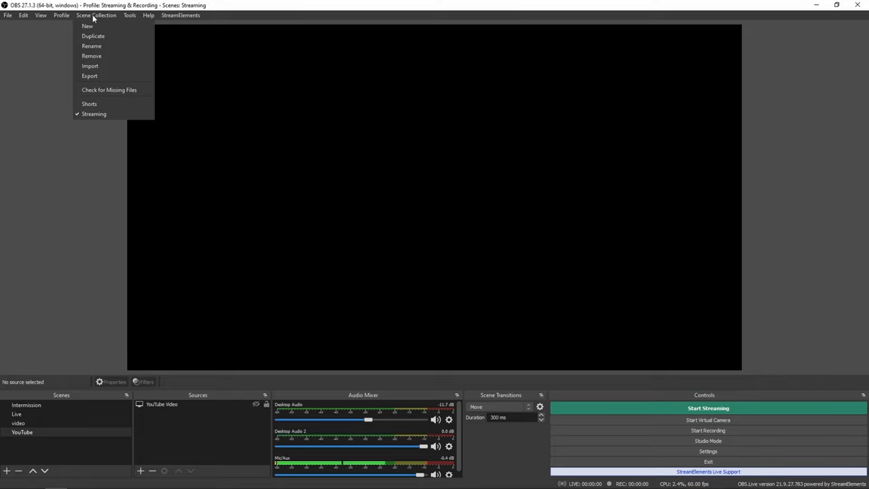
mouse_move(87, 26)
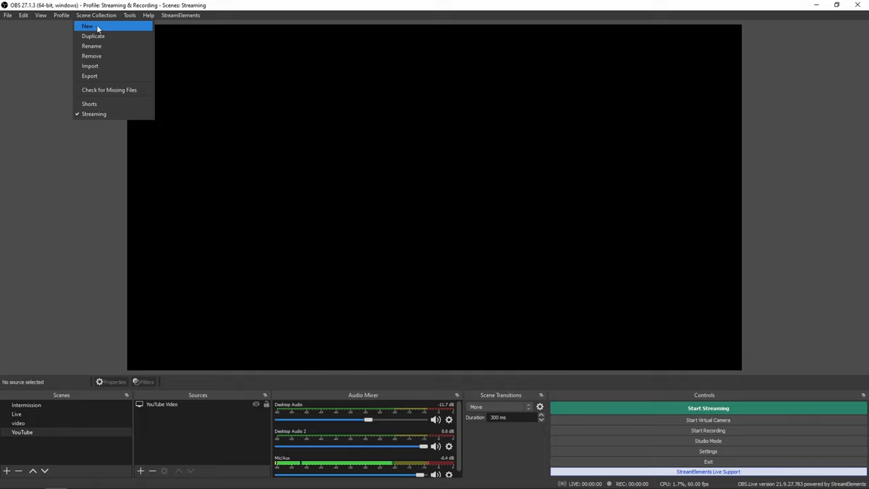
- Create a new scene collection named 'yt shorts'
click(86, 26)
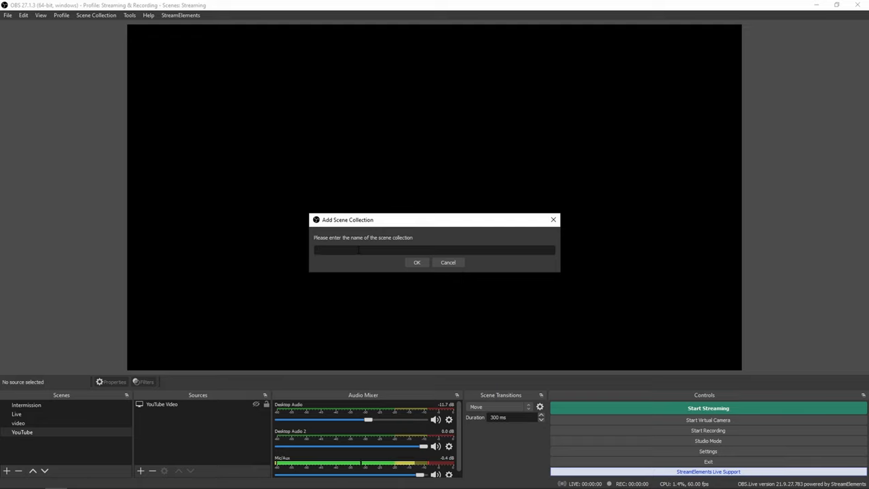
text(yt shorts)
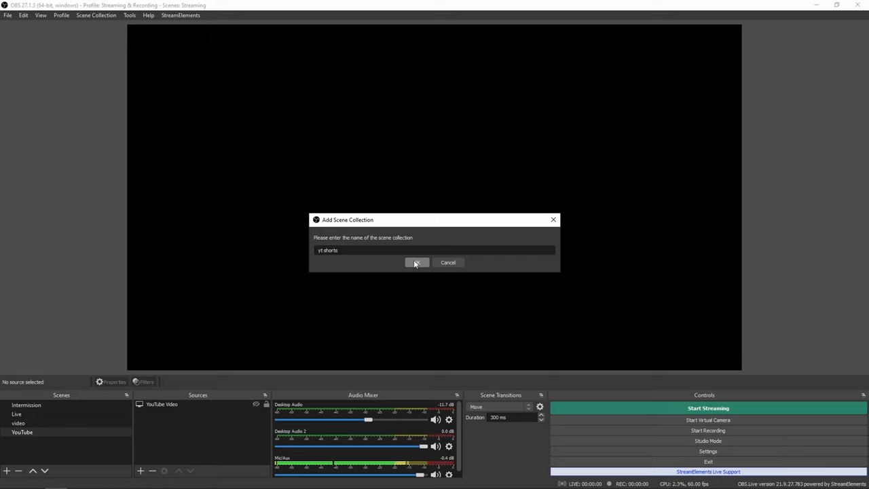
click(416, 262)
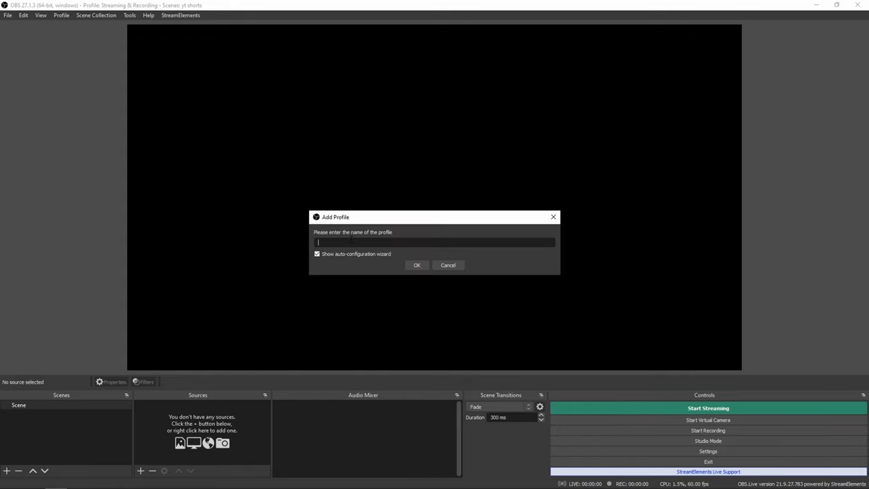
- Add a new profile named 'Youtube short' and switch to it
text(Youtube short)
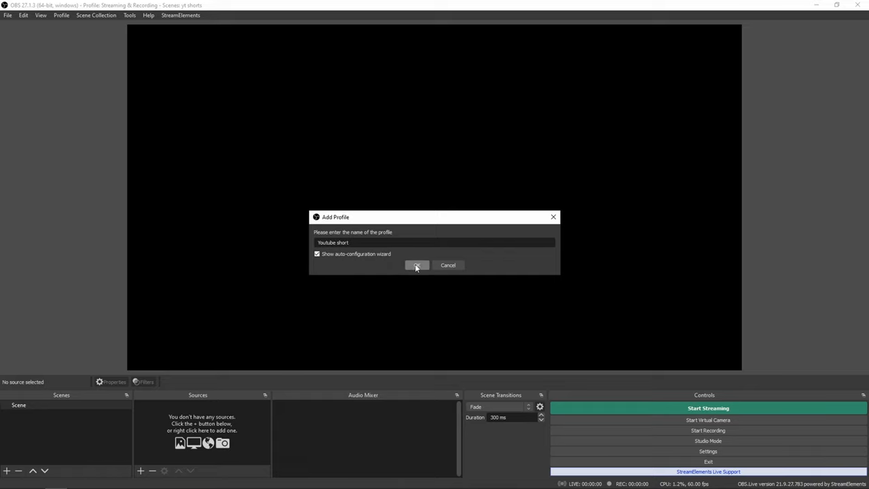
click(417, 265)
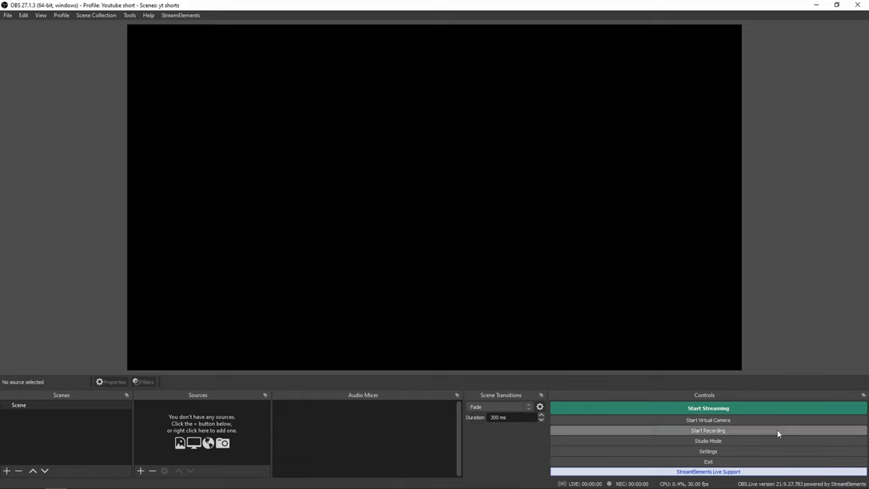
- Set base and output resolutions to 1080x1920 in Video settings
click(708, 451)
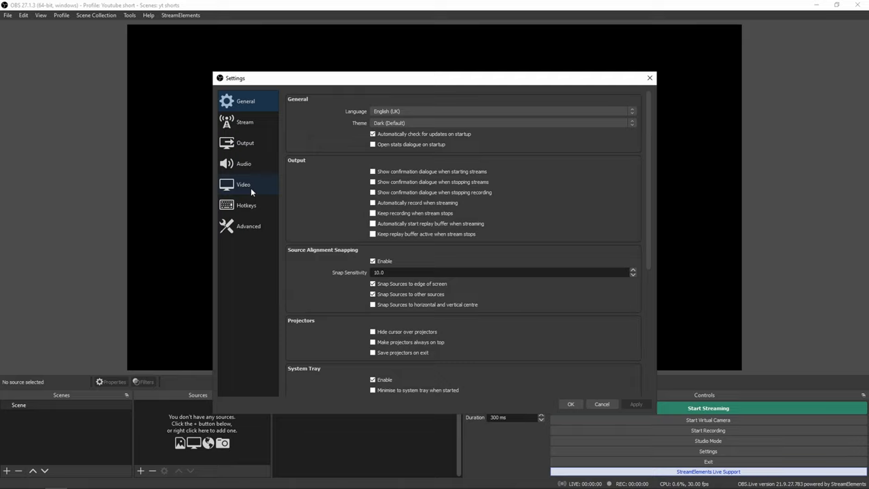
click(243, 183)
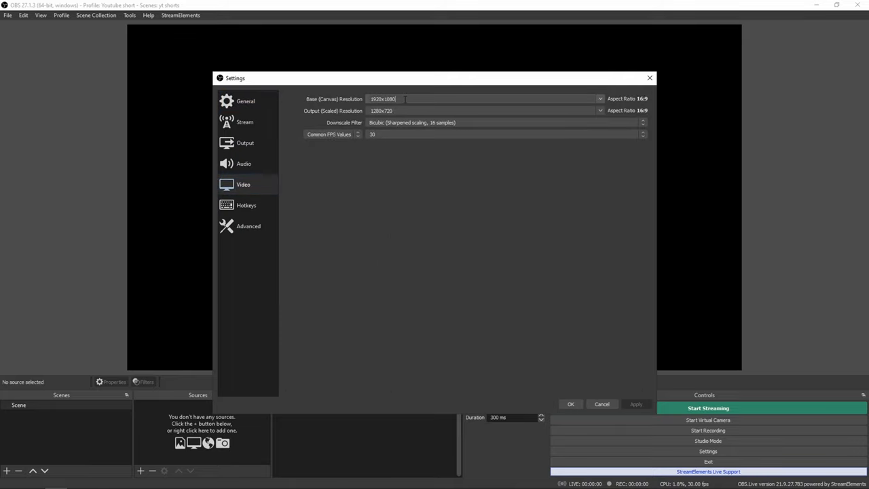
triple_click(383, 99)
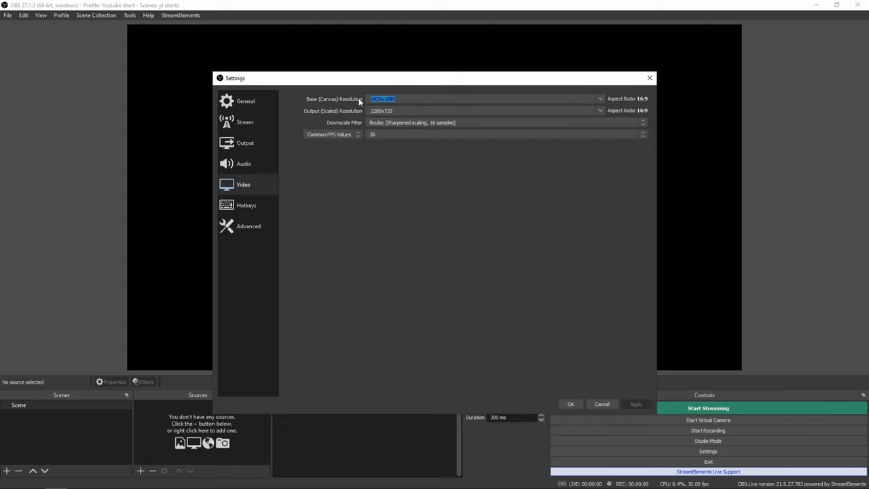
mouse_move(362, 105)
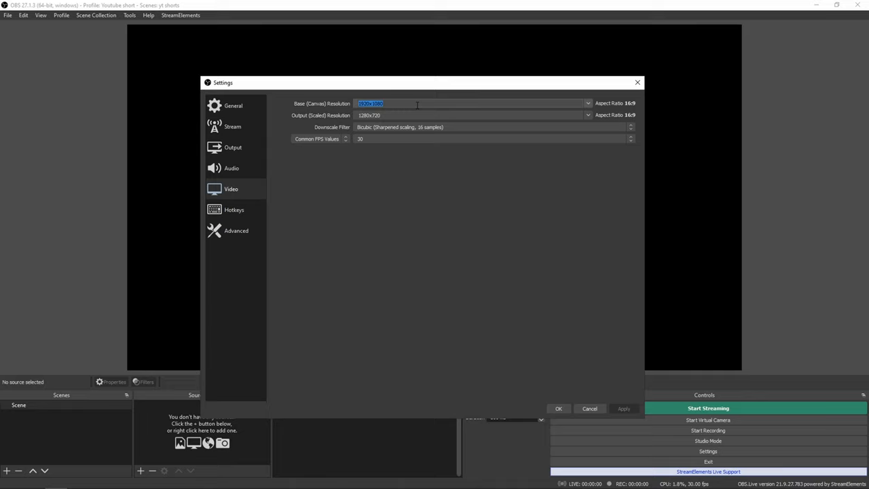
text(10)
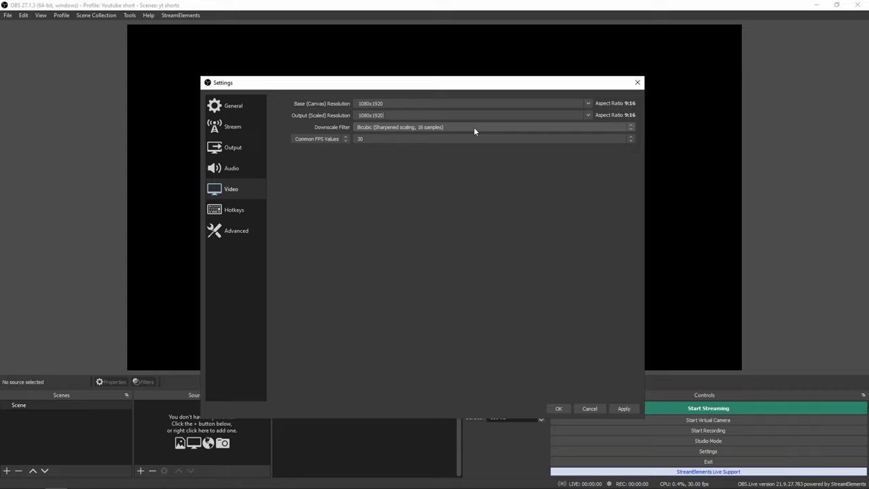
- Set the downscale filter to Lanczos and the frame rate to 60 FPS
click(494, 127)
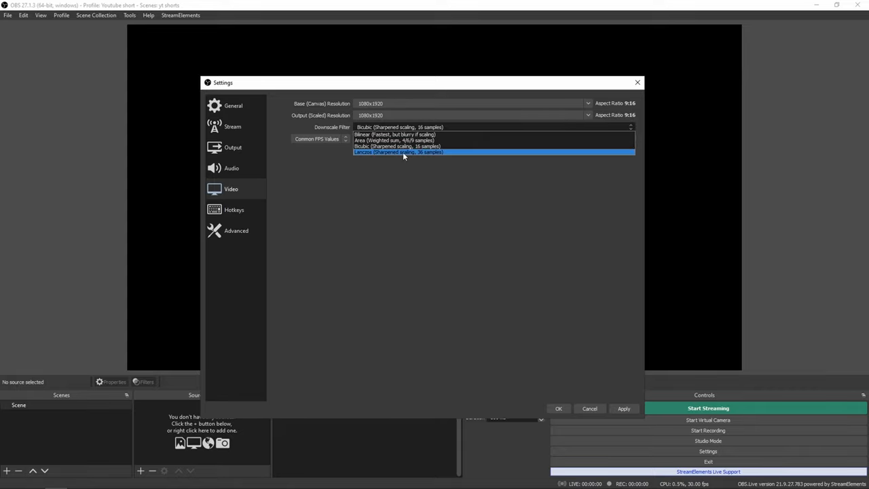
click(399, 151)
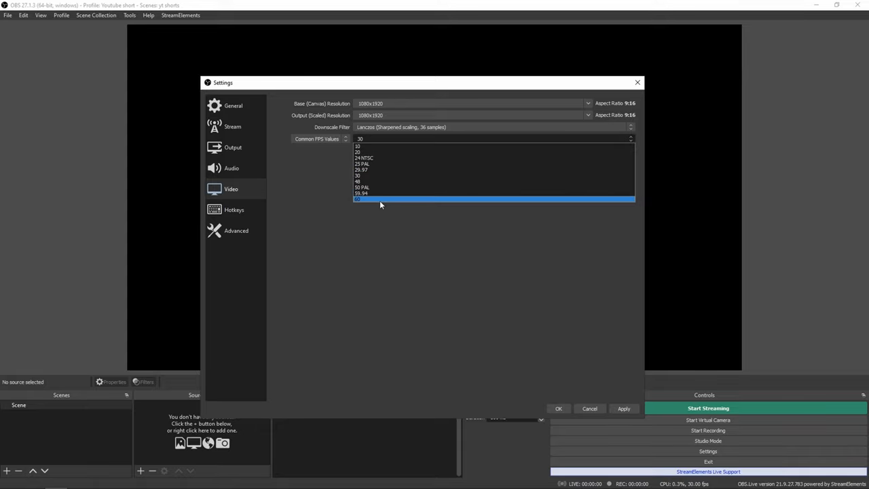
click(360, 199)
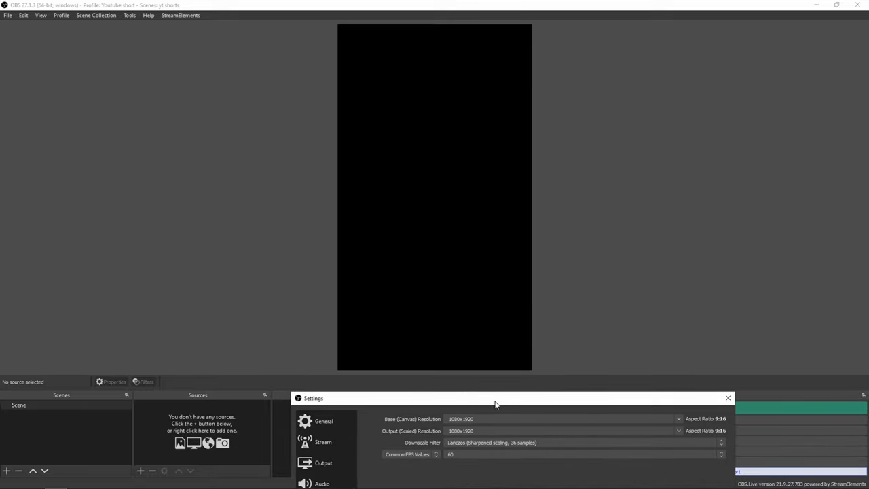
mouse_move(495, 403)
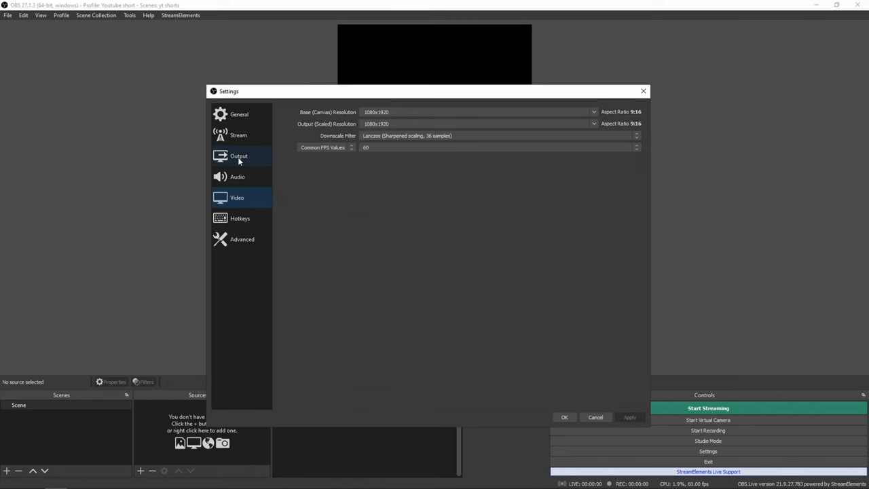
- Use Advanced output mode, recording mp4 with the NVIDIA NVENC H.264 (new) encoder
click(239, 155)
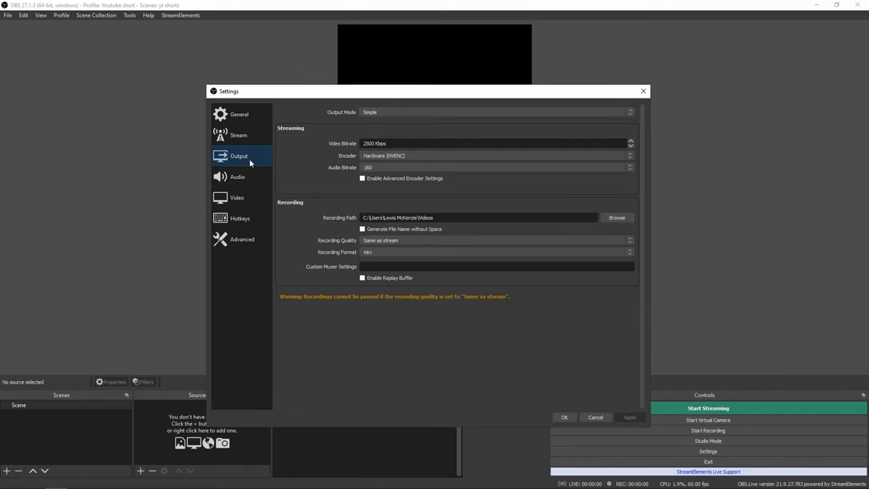
click(495, 112)
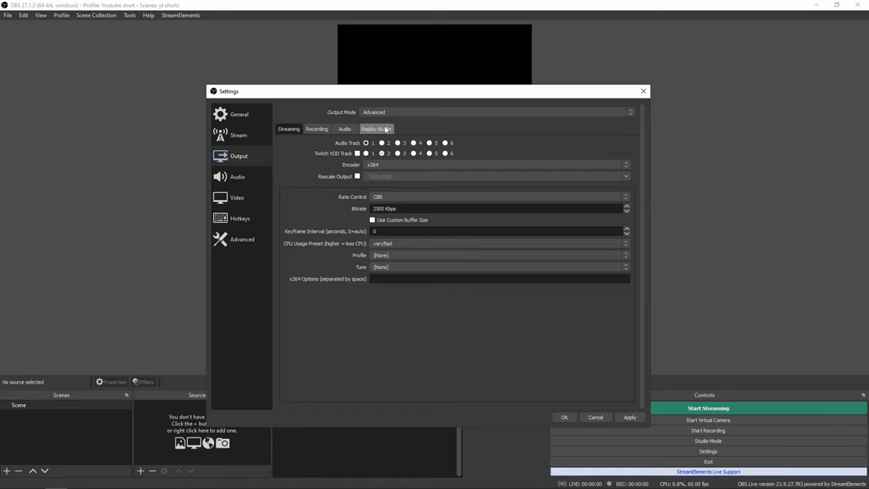
click(316, 129)
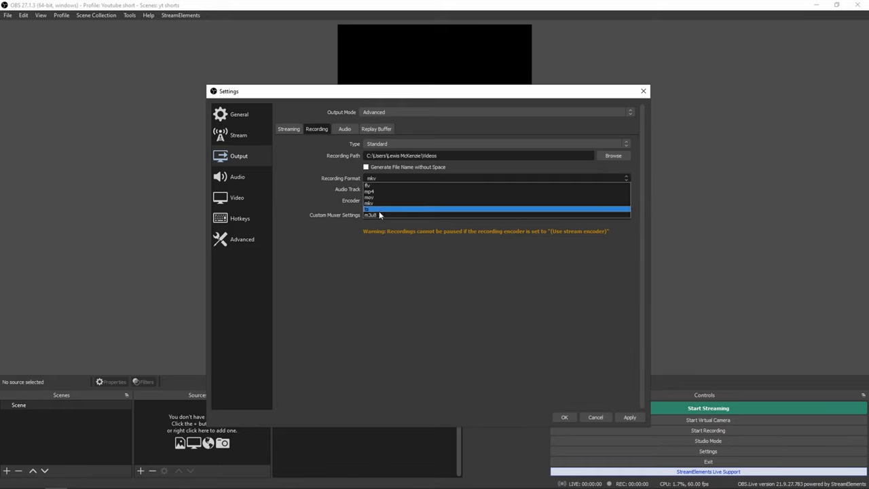
click(369, 191)
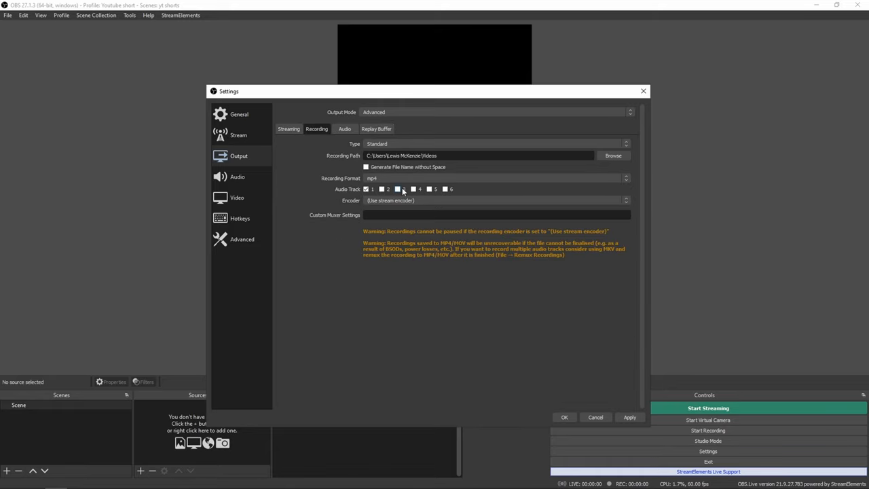
click(397, 189)
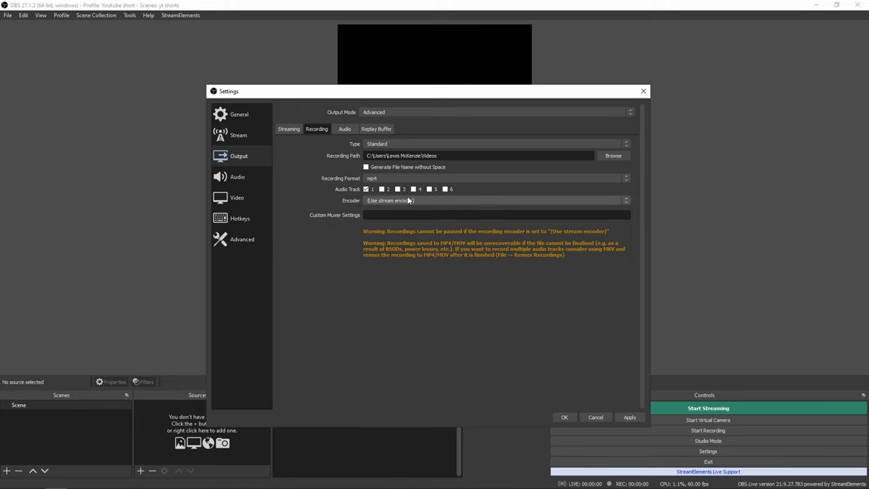
click(496, 200)
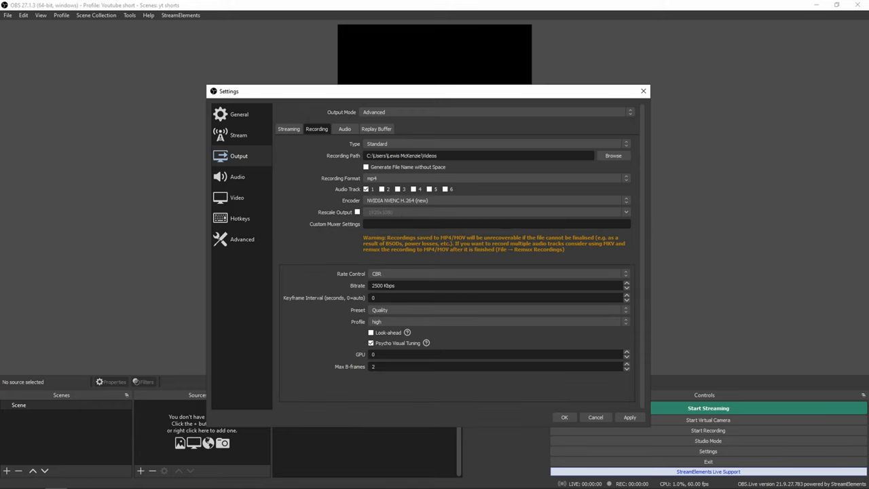
mouse_move(285, 238)
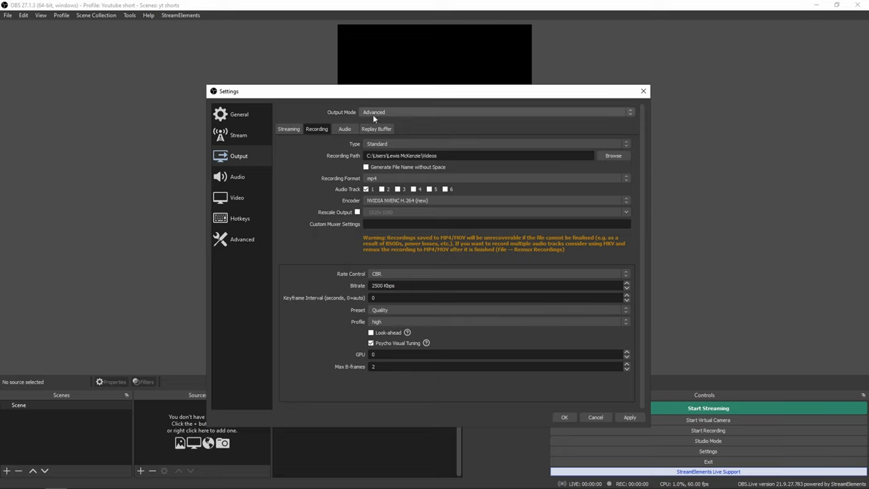
mouse_move(380, 114)
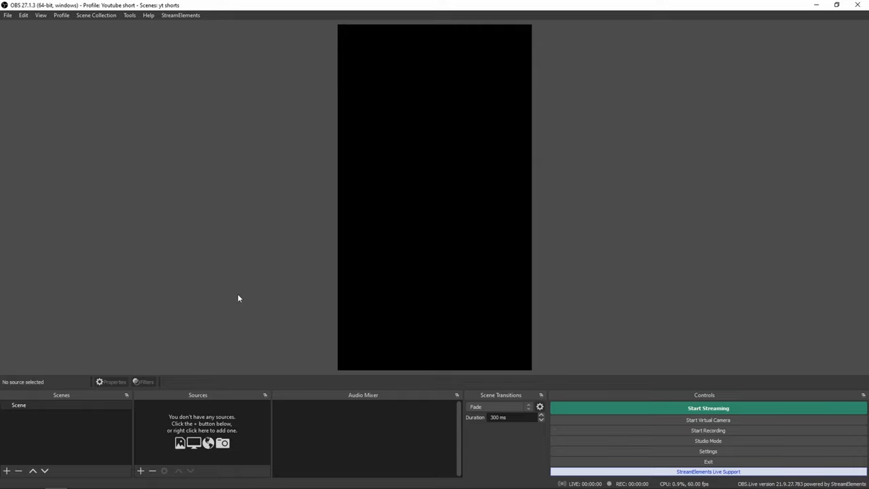
mouse_move(224, 258)
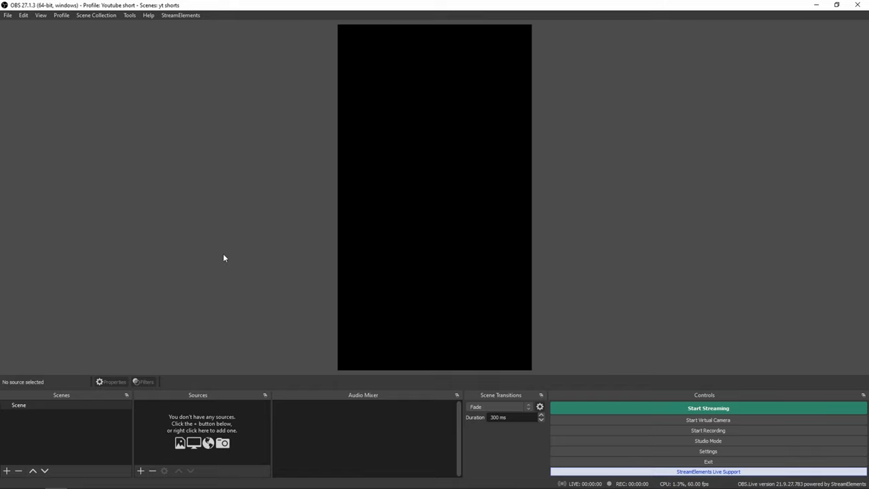